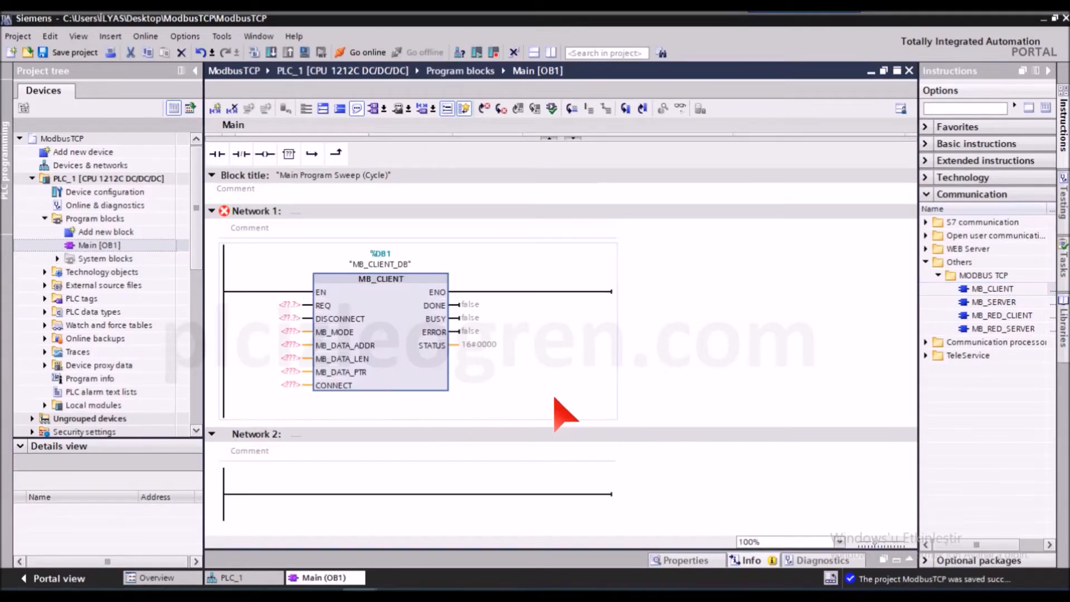
mouse_move(379, 331)
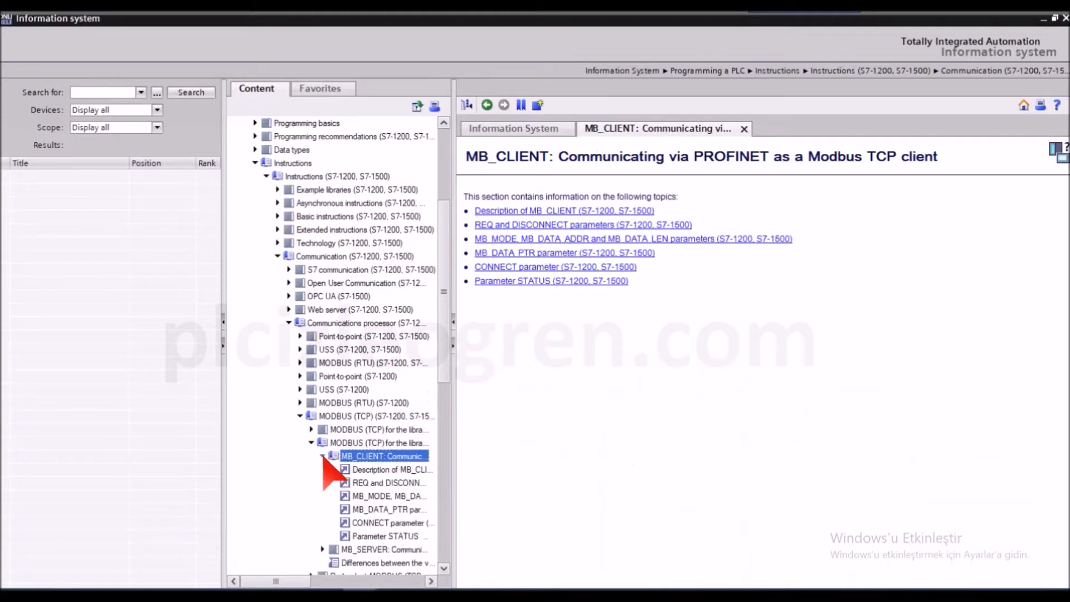
View the Description of MB_CLIENT and scroll to its Parameters table with REQ and DISCONNECT
click(393, 469)
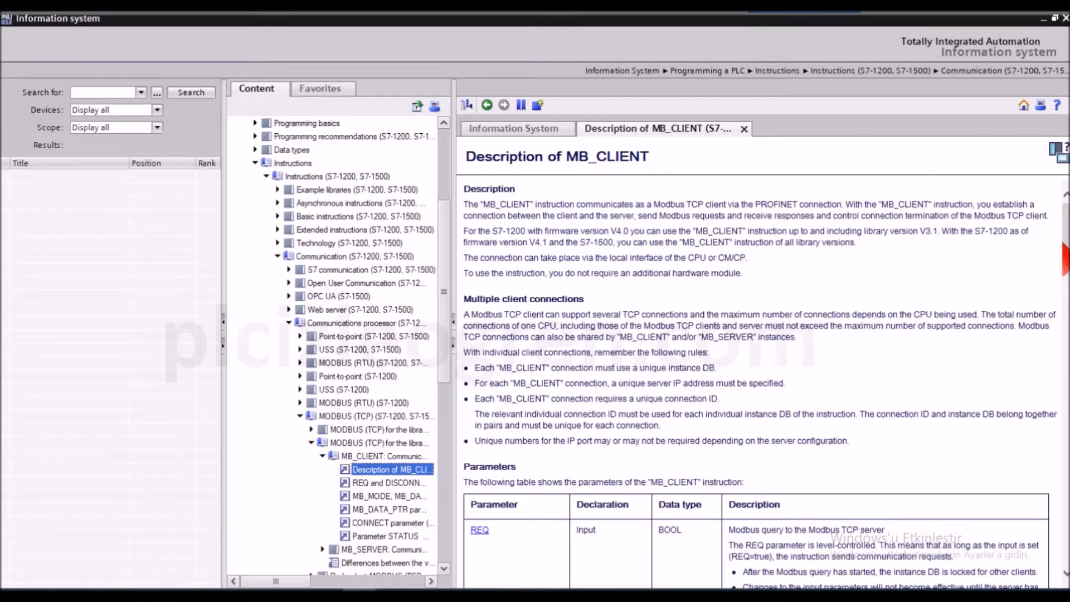
scroll(down, 3)
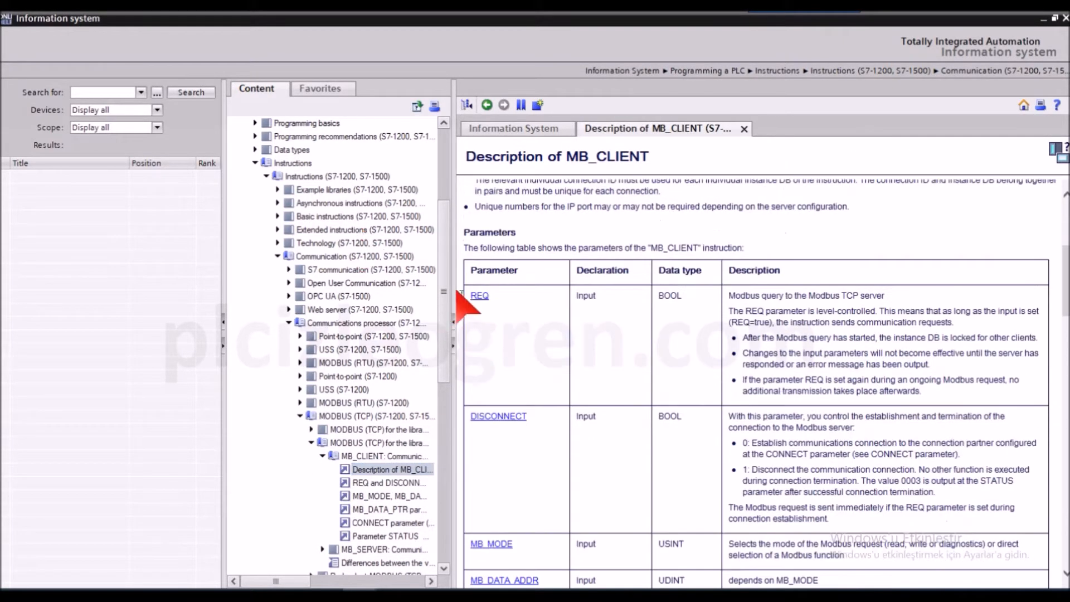
mouse_move(495, 437)
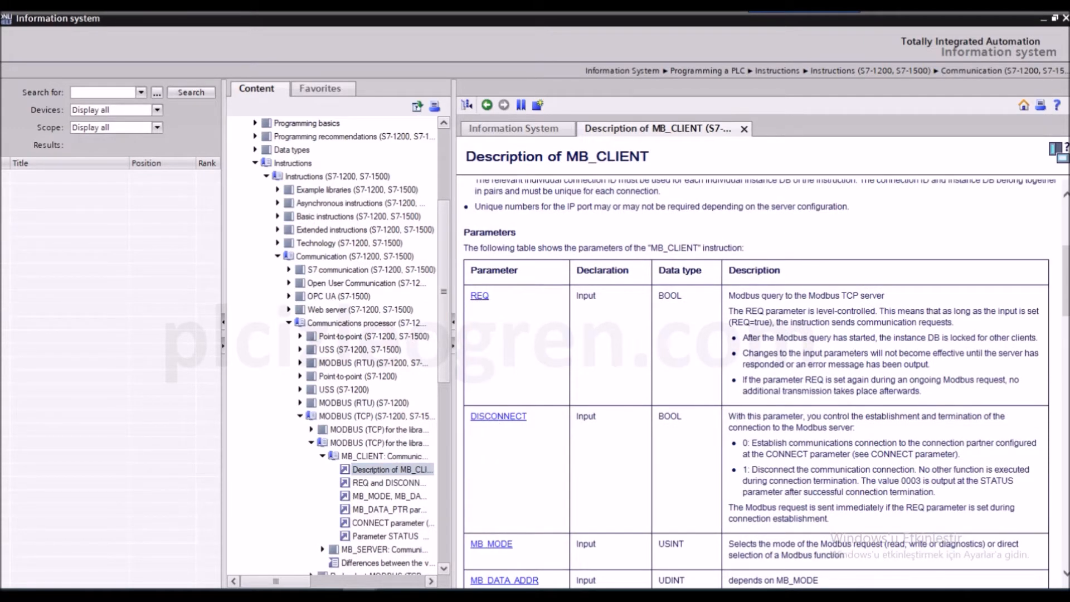
scroll(down, 3)
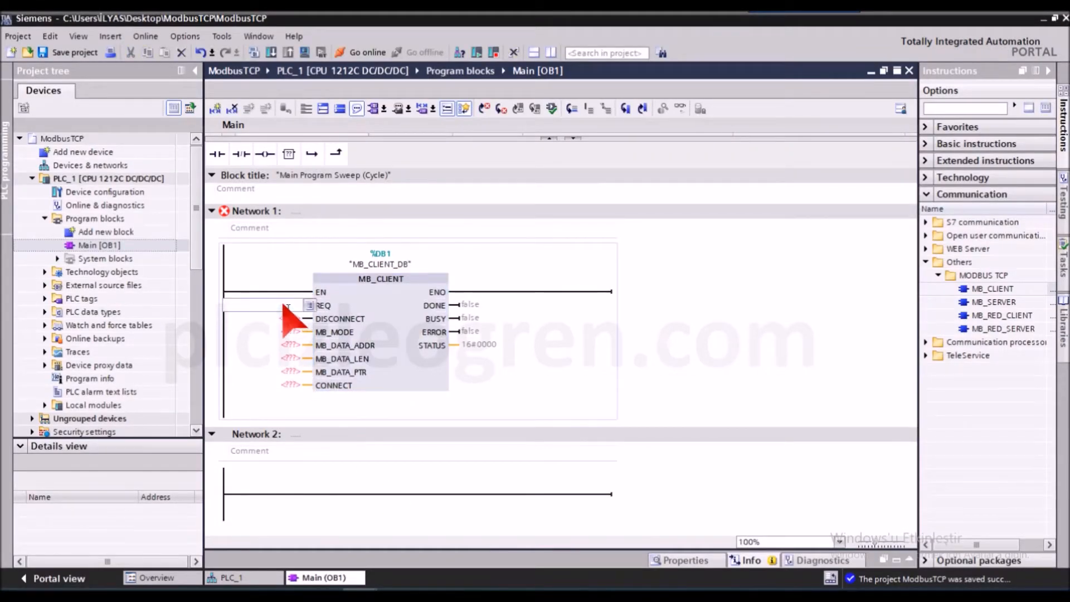
Assign REQ to %M0.5 Clock_1Hz and DISCONNECT to %M1.3 AlwaysFALSE on MB_CLIENT
text(%M0.5)
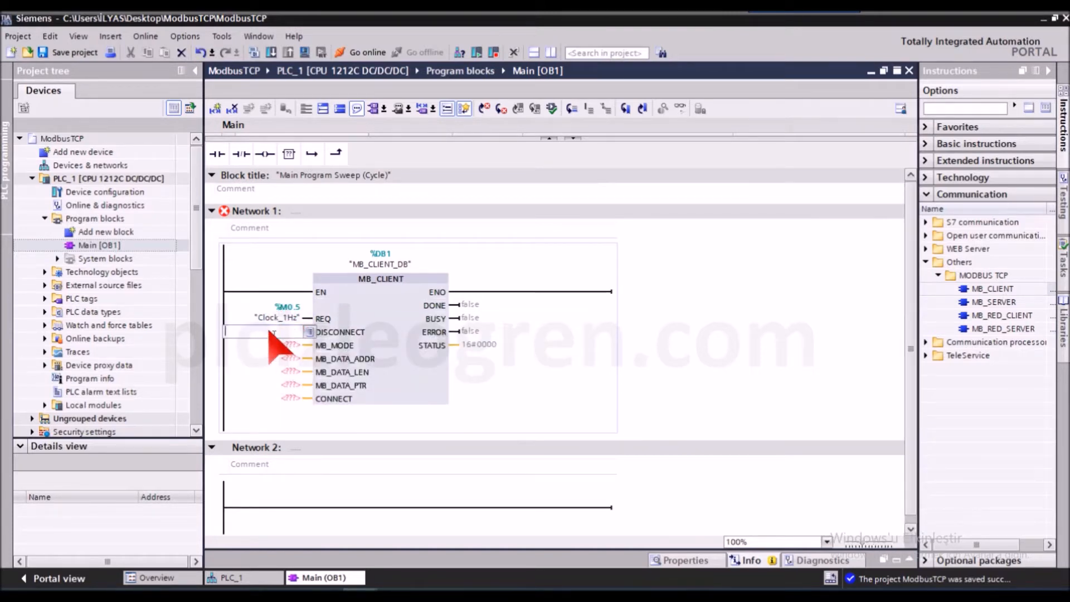
text(m1.3)
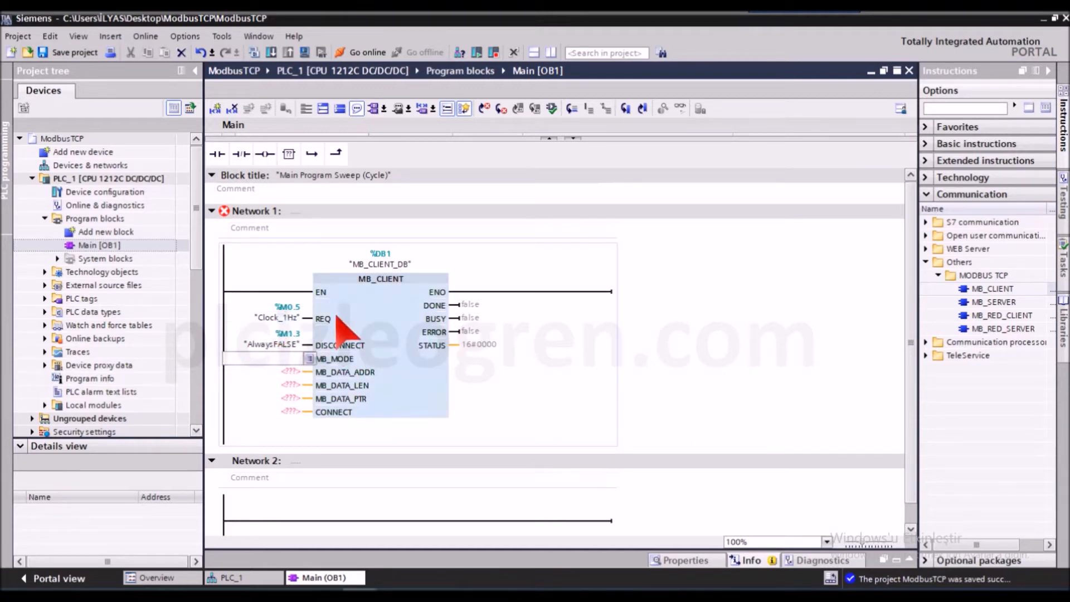
mouse_move(361, 331)
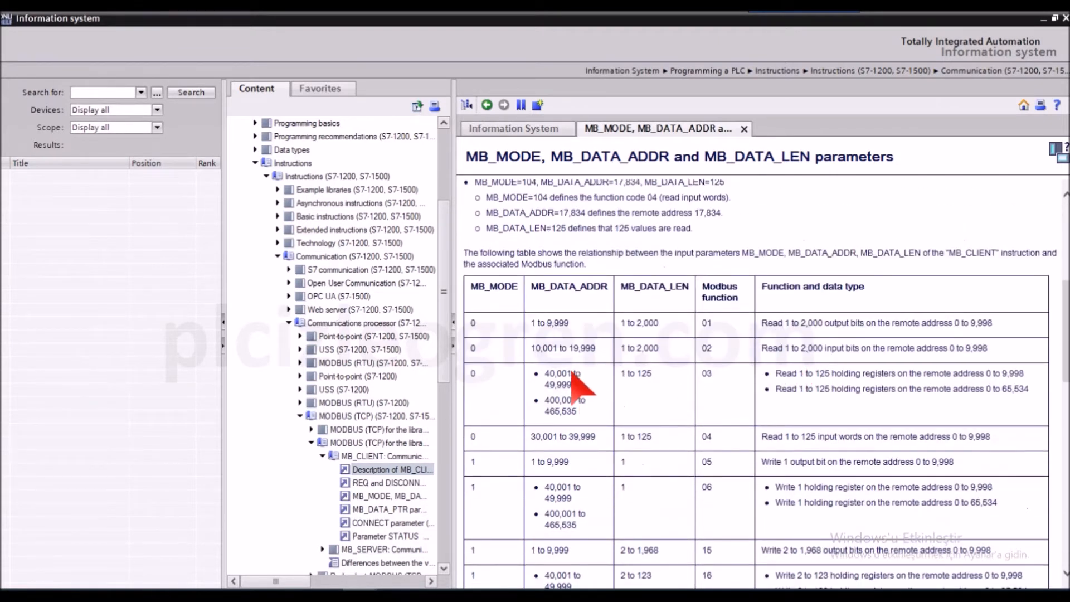
mouse_move(867, 351)
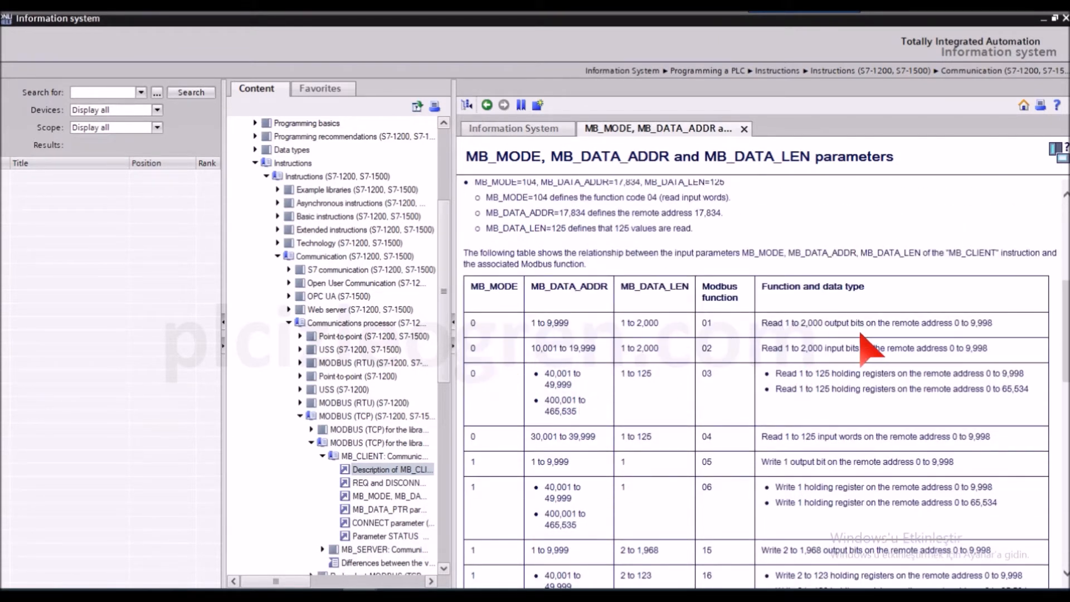
mouse_move(802, 355)
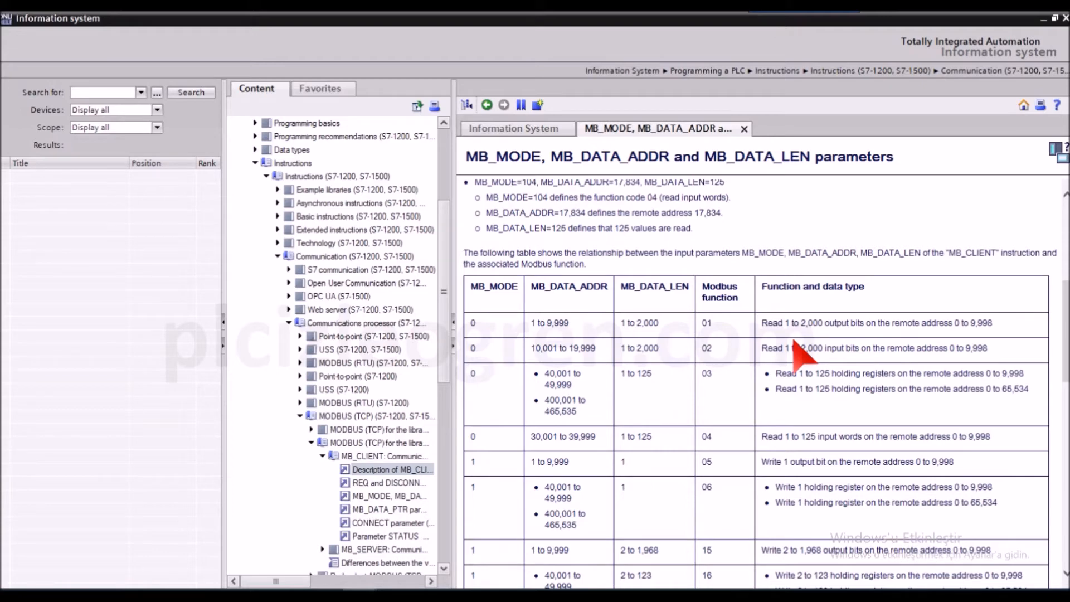
mouse_move(649, 361)
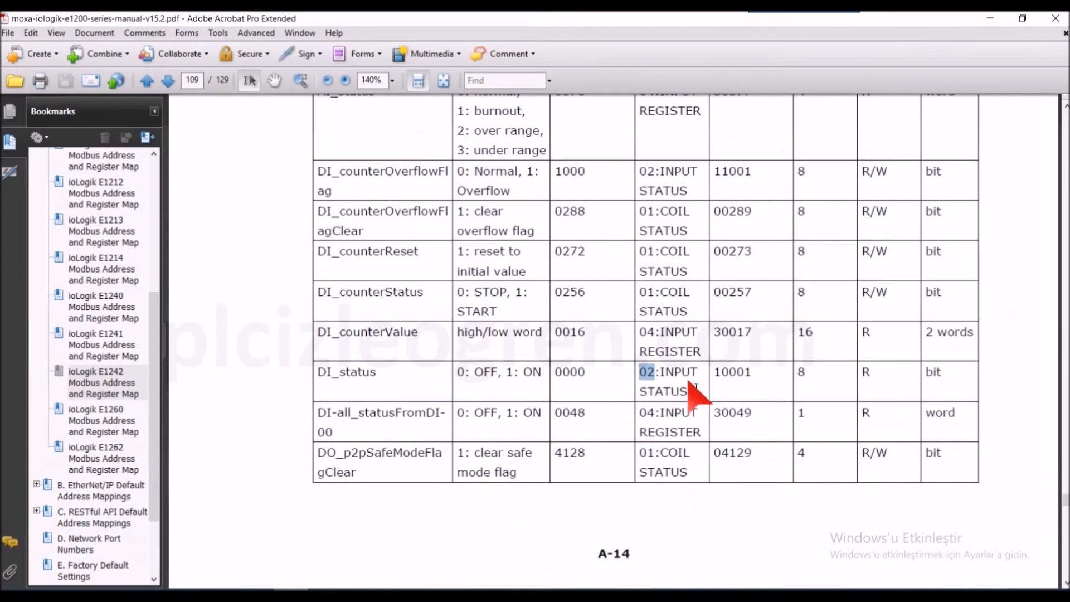
Mark function code 02 in the DI_status row of the ioLogik register map
double_click(733, 373)
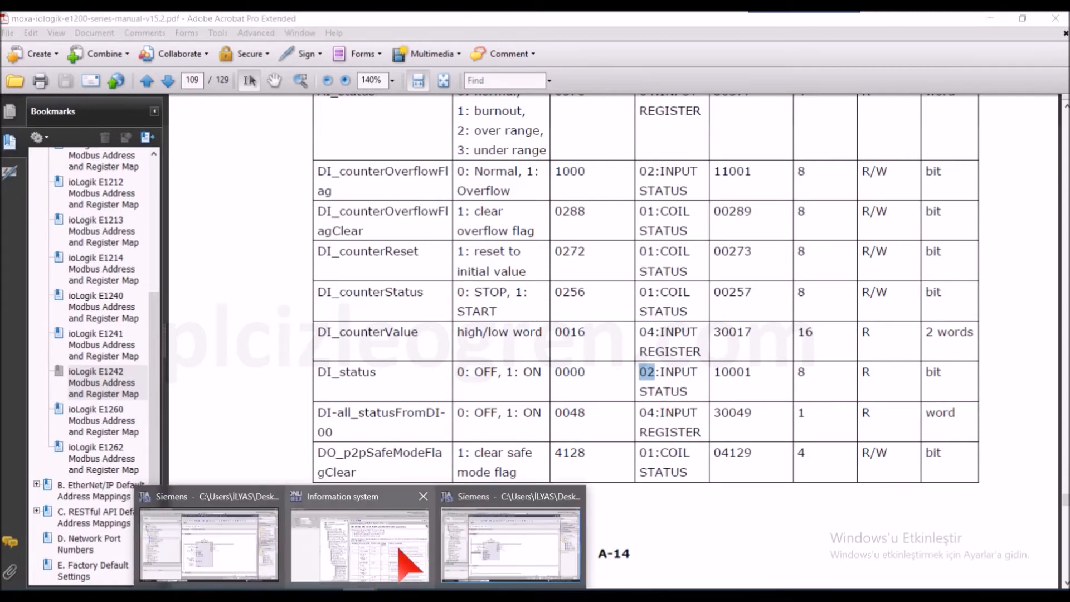
click(360, 496)
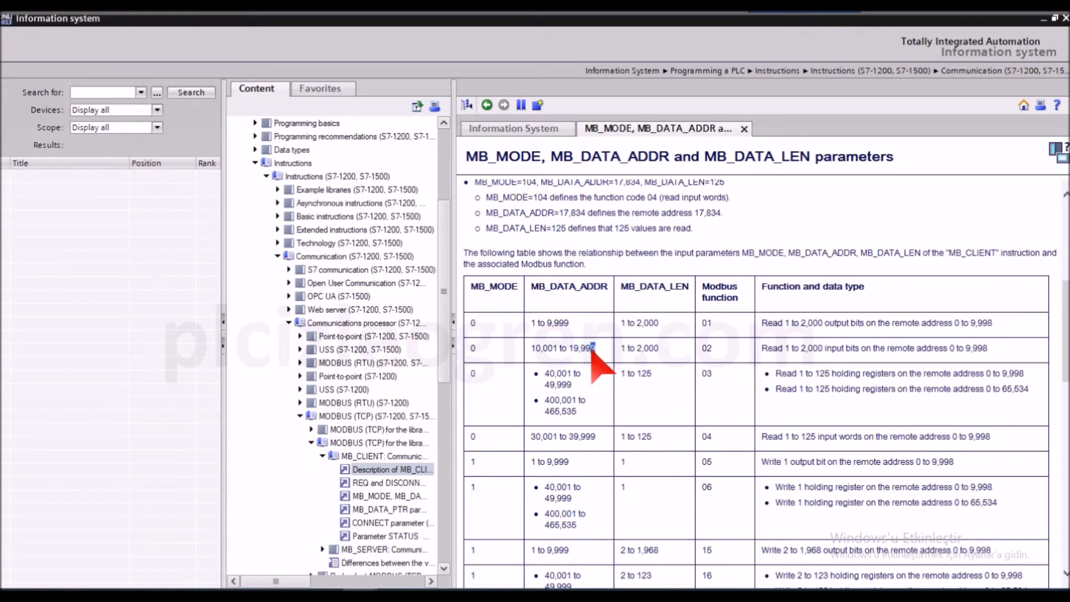
double_click(561, 348)
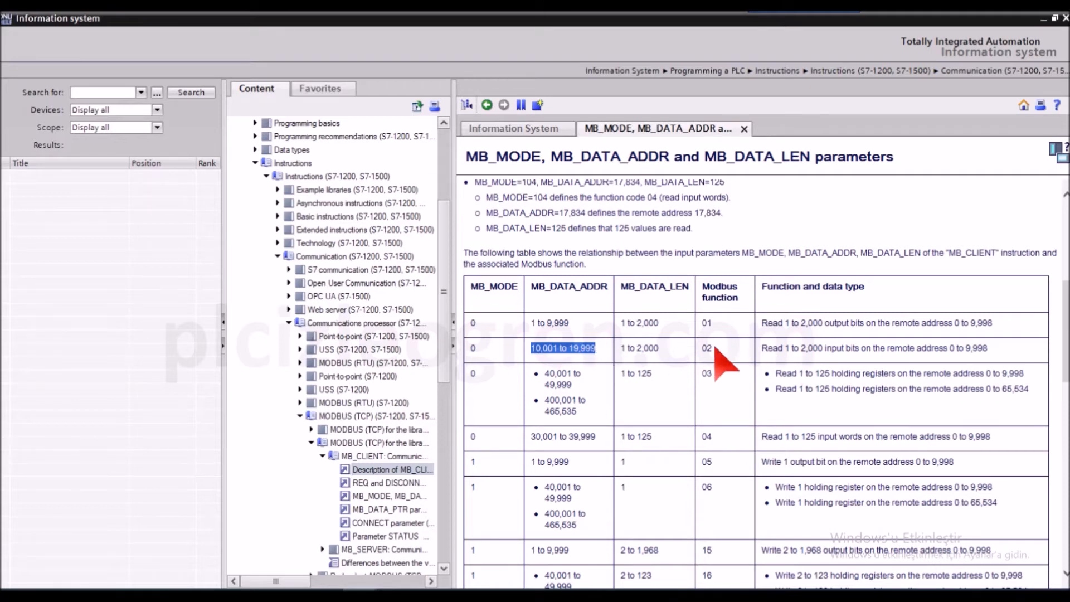
click(707, 348)
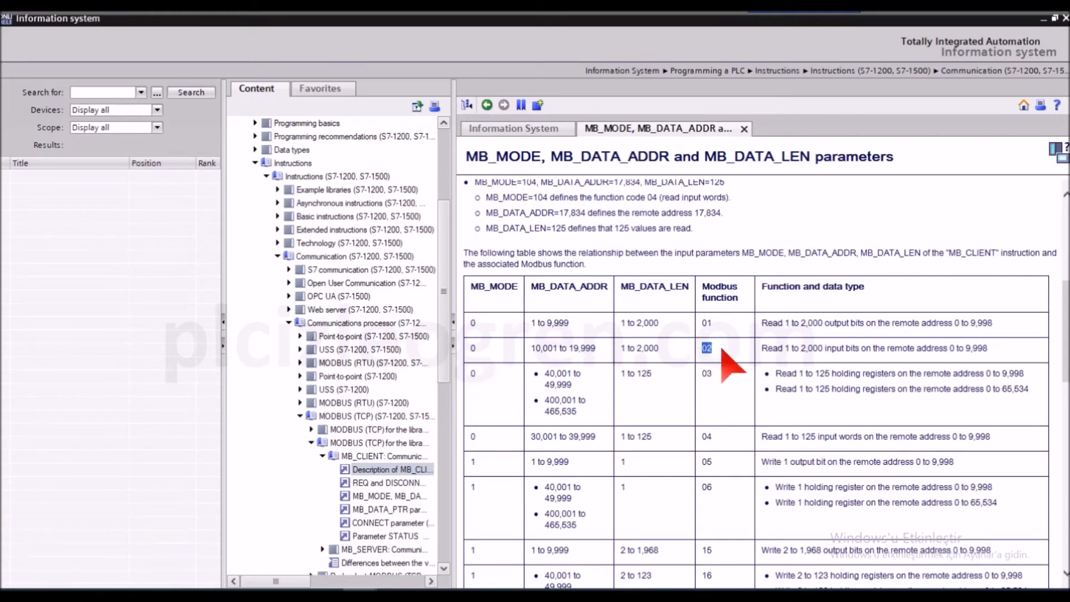
mouse_move(488, 369)
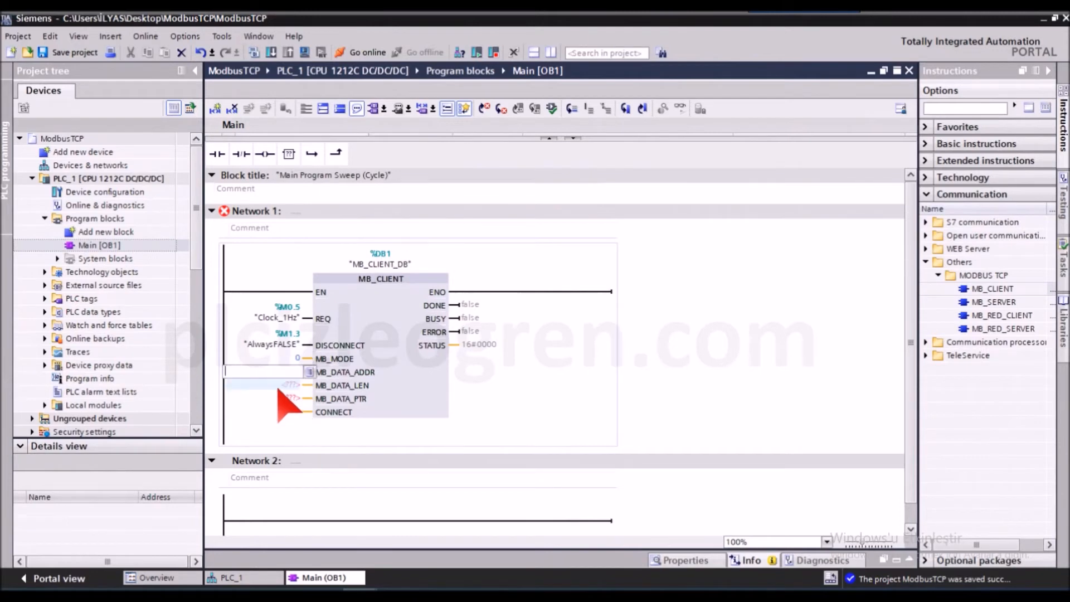
Enter MB_DATA_ADDR 10001 and MB_DATA_LEN 4 on the MB_CLIENT block
text(10001)
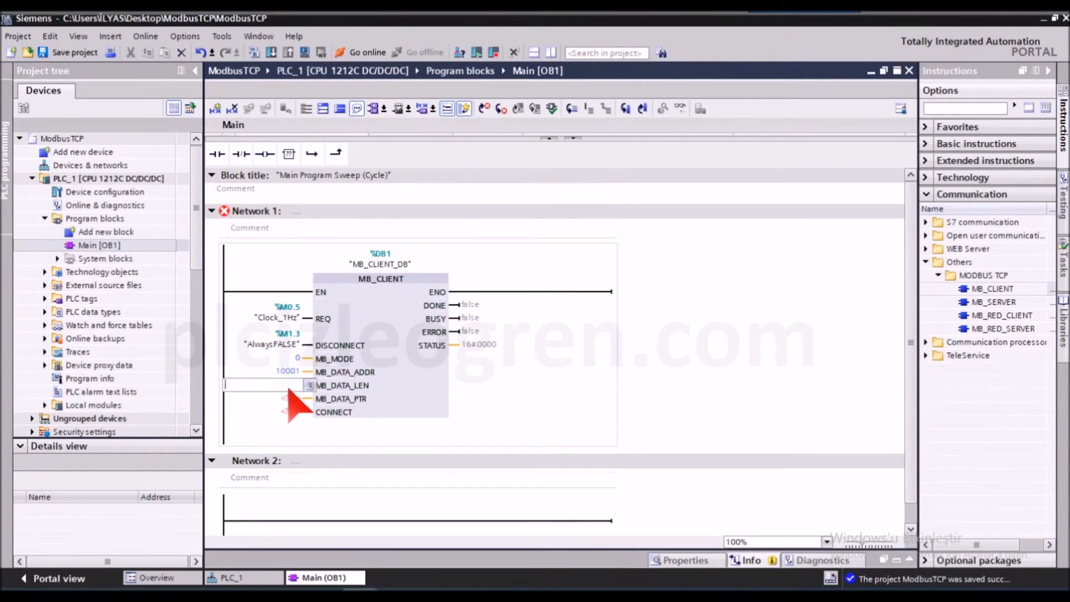
text(4)
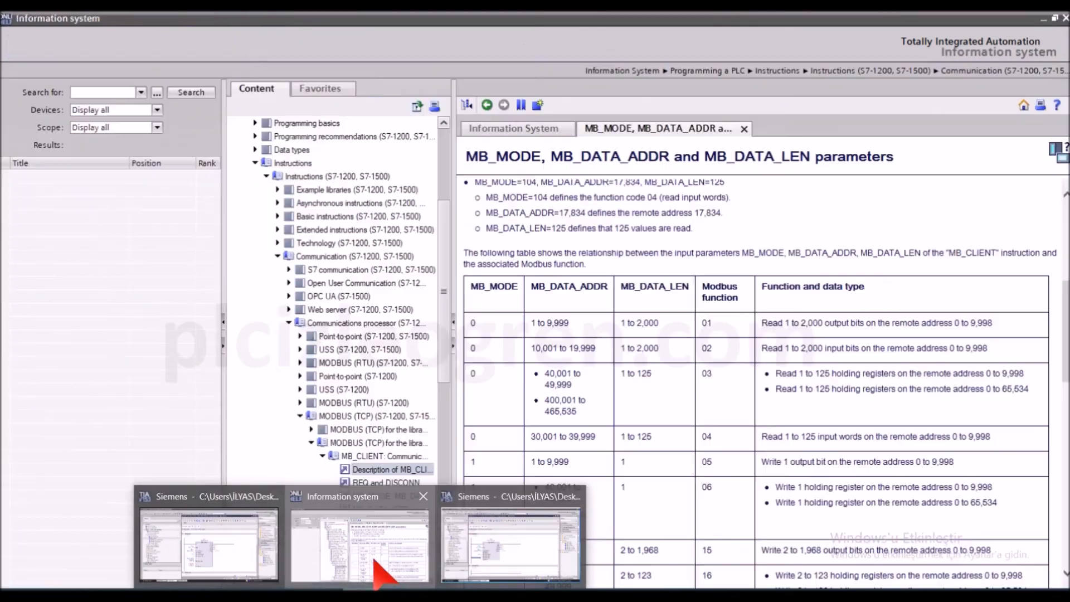
Return to the Information System and view the CONNECT parameter help with its TCON_IP_v4 table
click(388, 509)
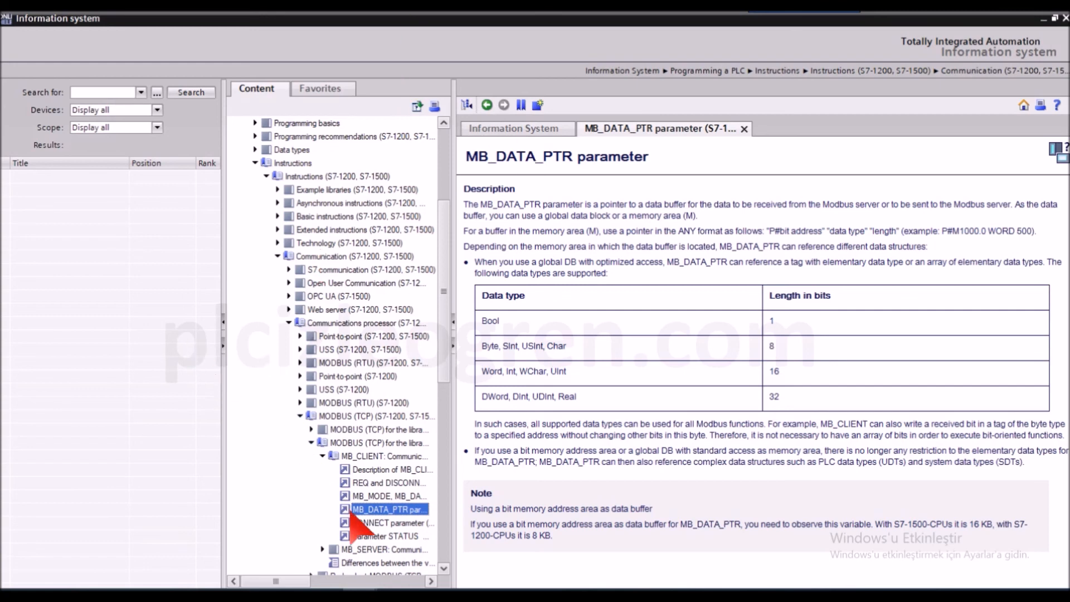
click(388, 522)
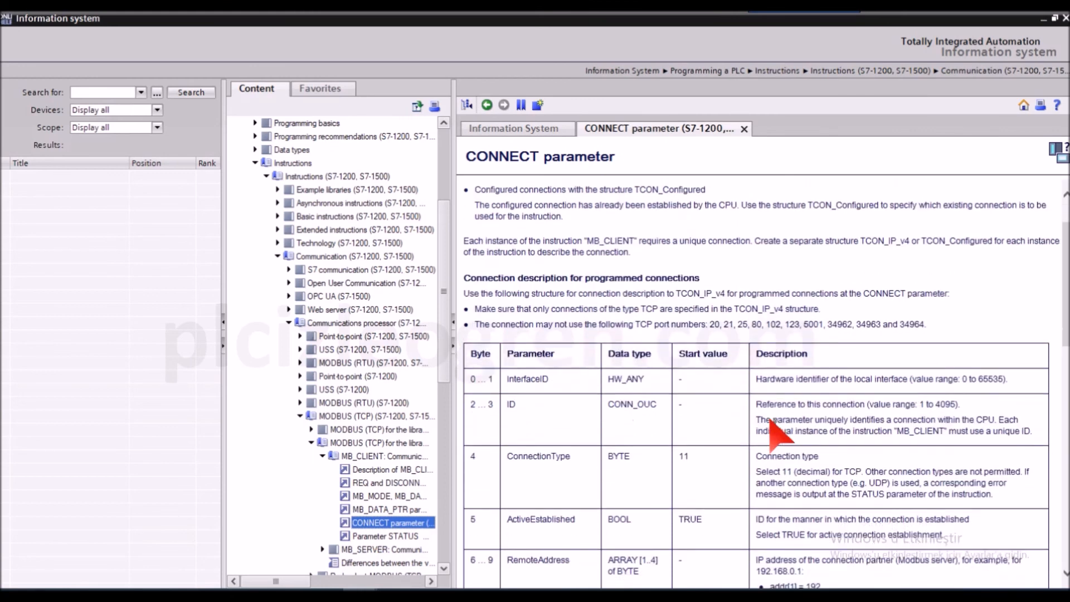
mouse_move(747, 393)
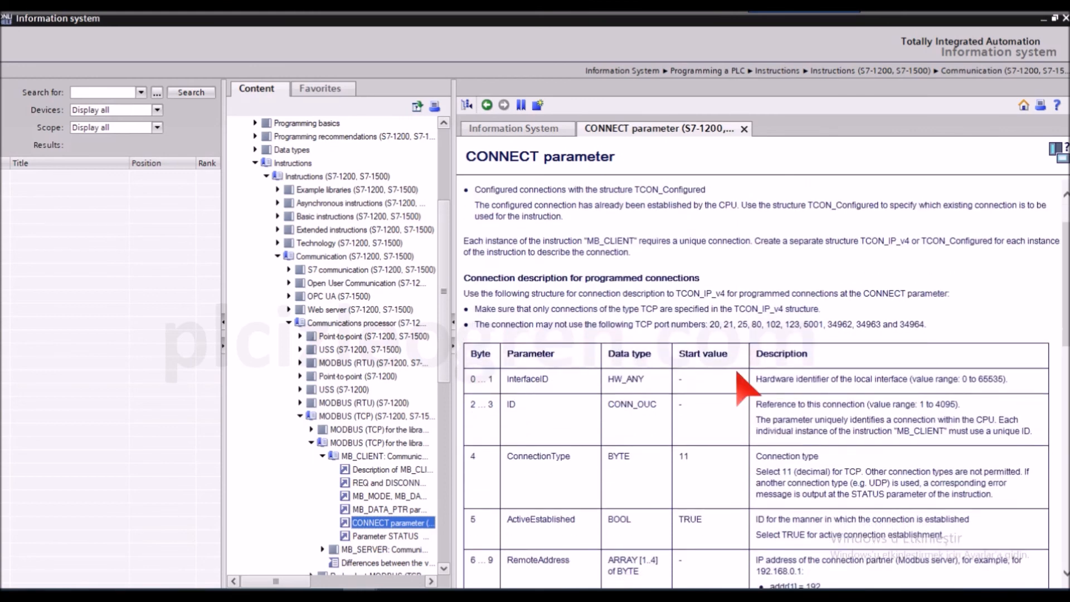